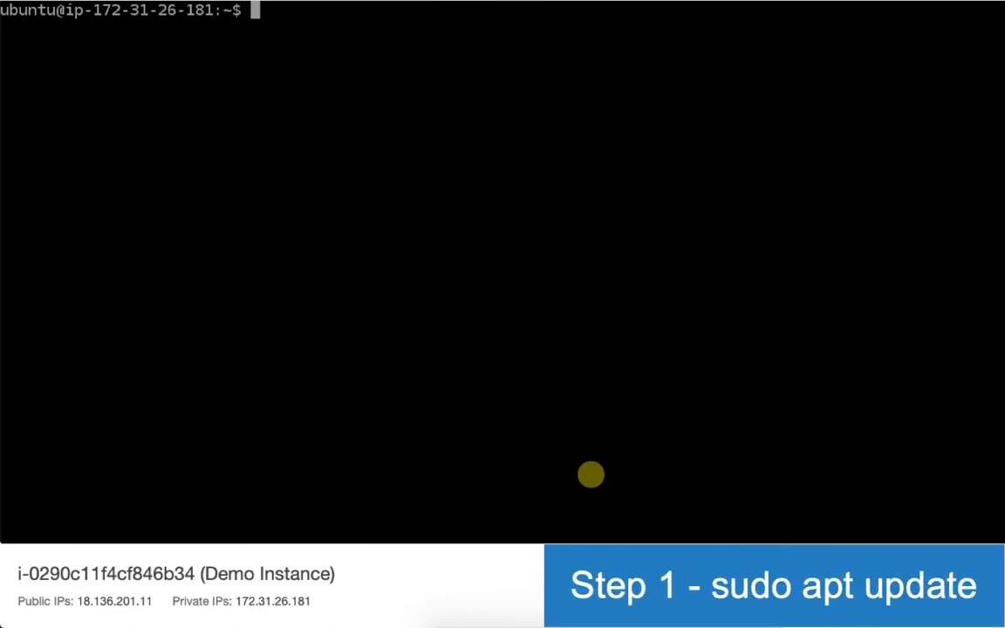
Step: Install apache2 on the instance with 'sudo apt install apache2'
text(sudo apt)
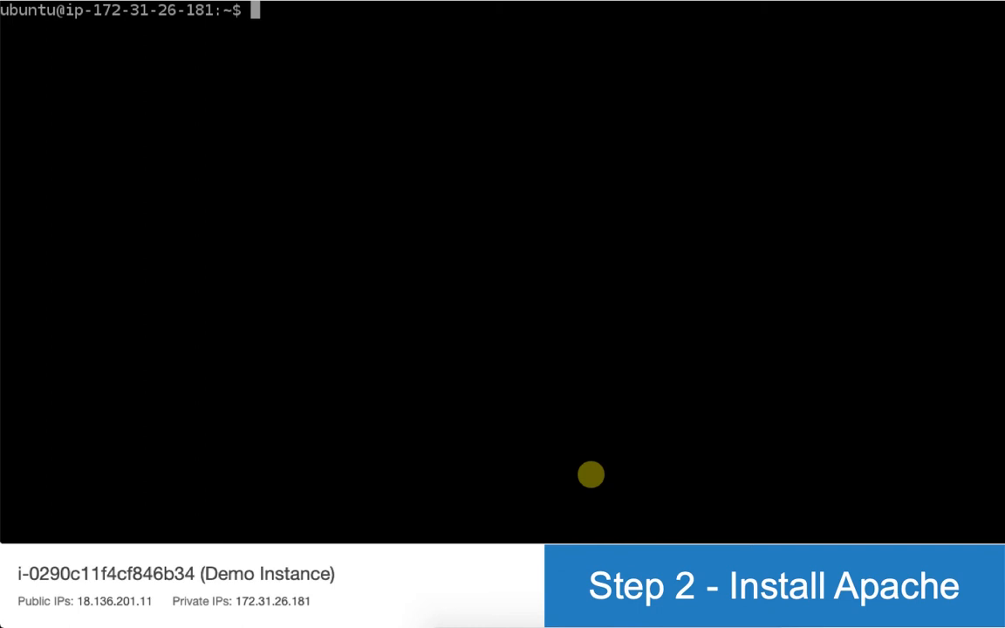
text(sudo ap)
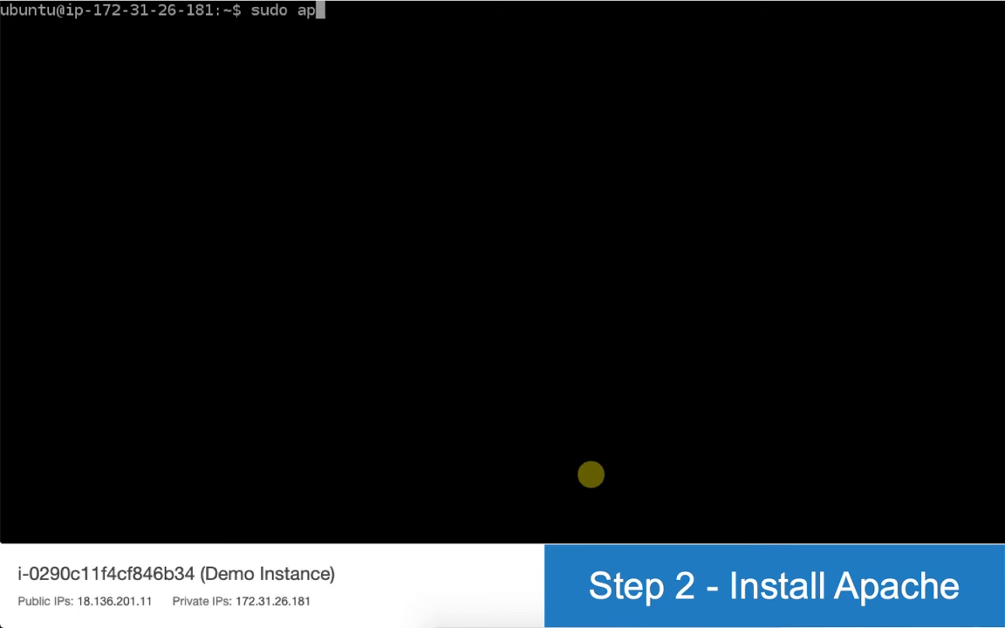
text(t install apa)
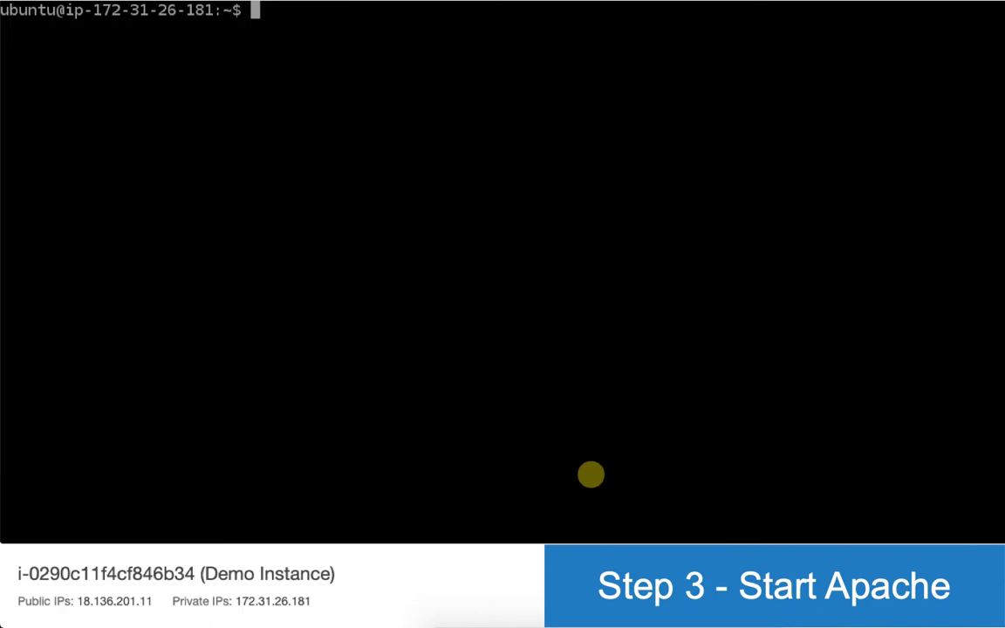
Step: Start the web server with 'sudo service apache2 start'
text(sudo)
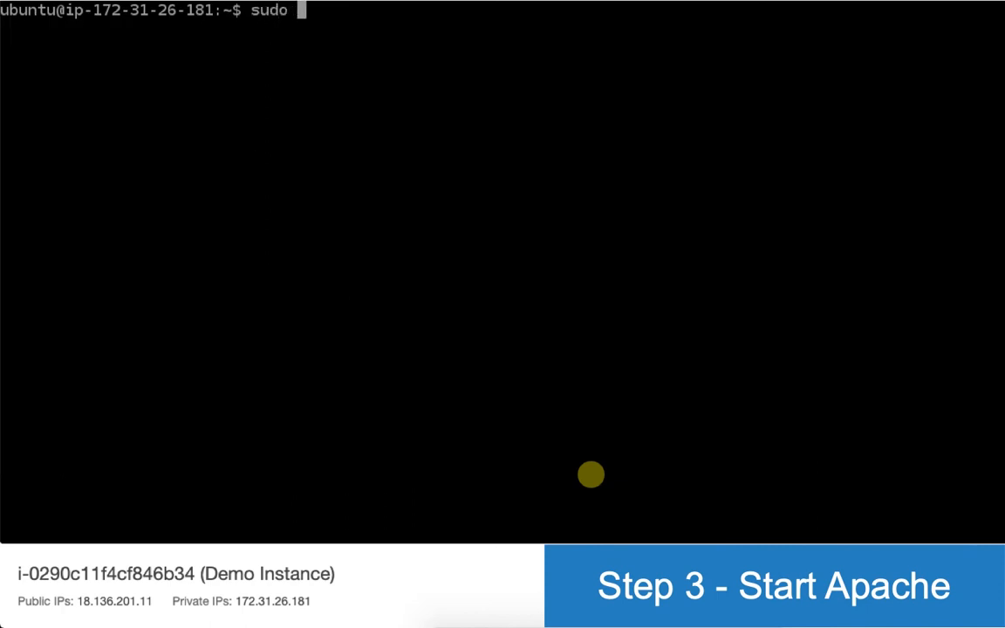
text(service apac)
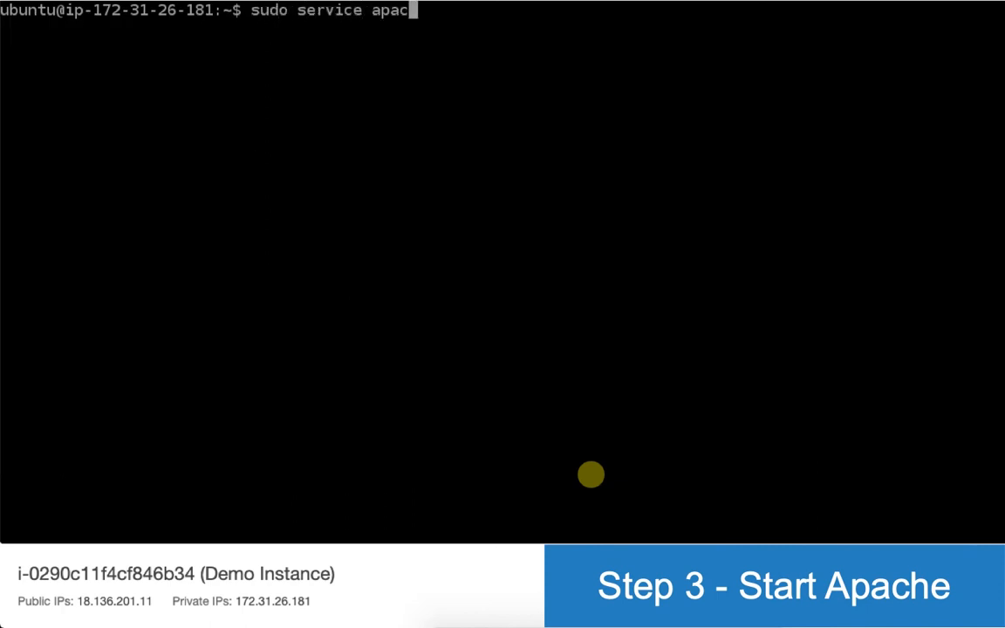
text(he2)
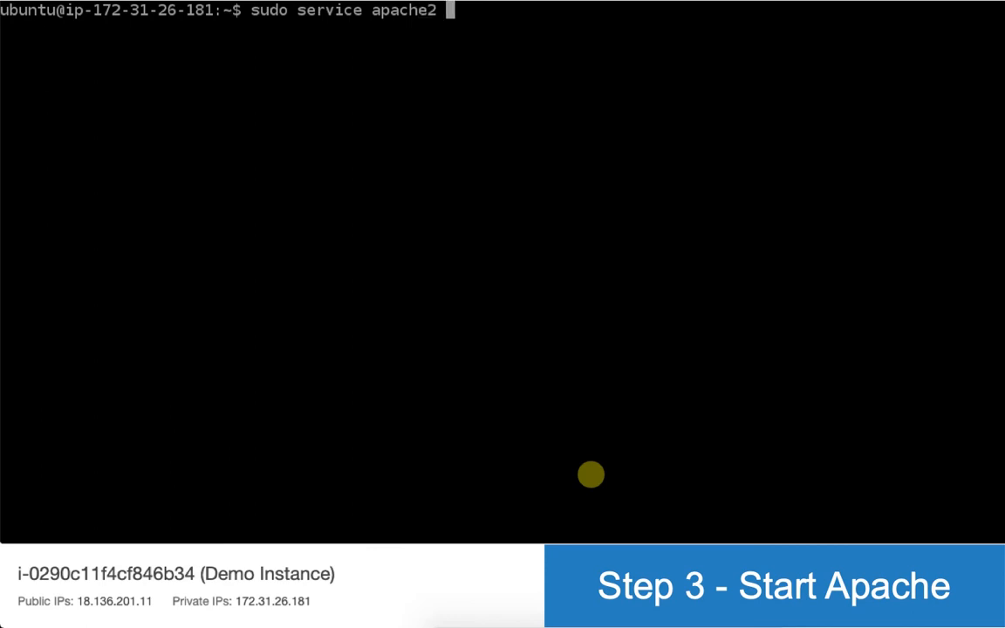
text(start)
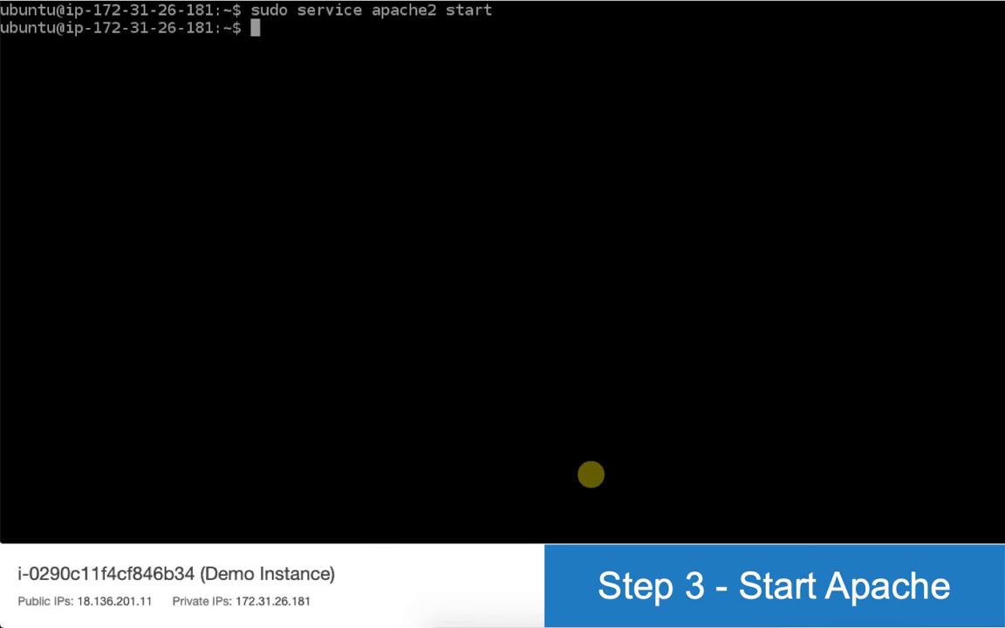
mouse_move(384, 302)
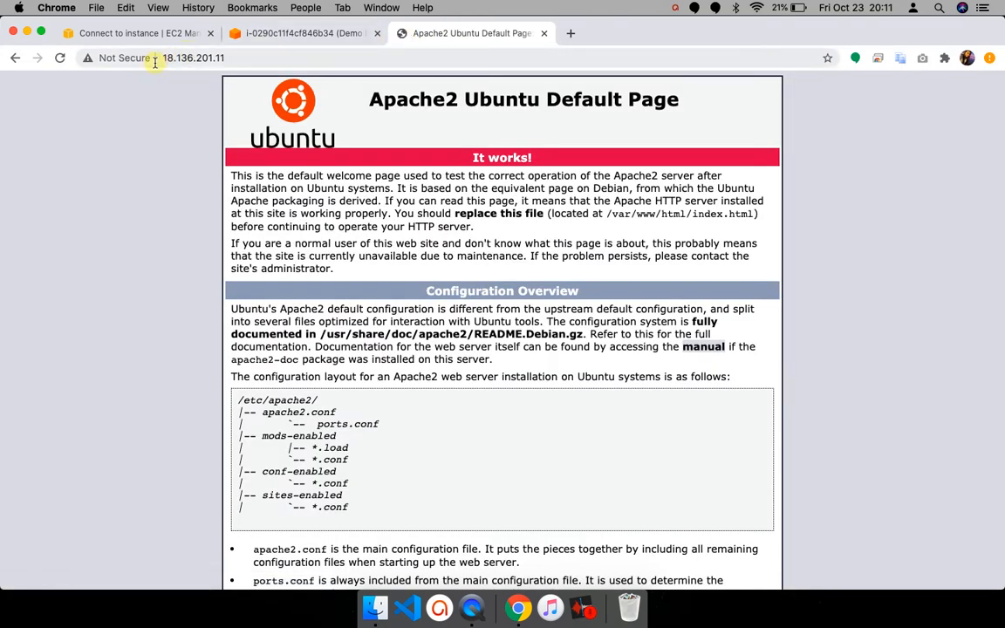
Step: Check the public IP page's connection security info in Chrome, then go back to the terminal
click(123, 59)
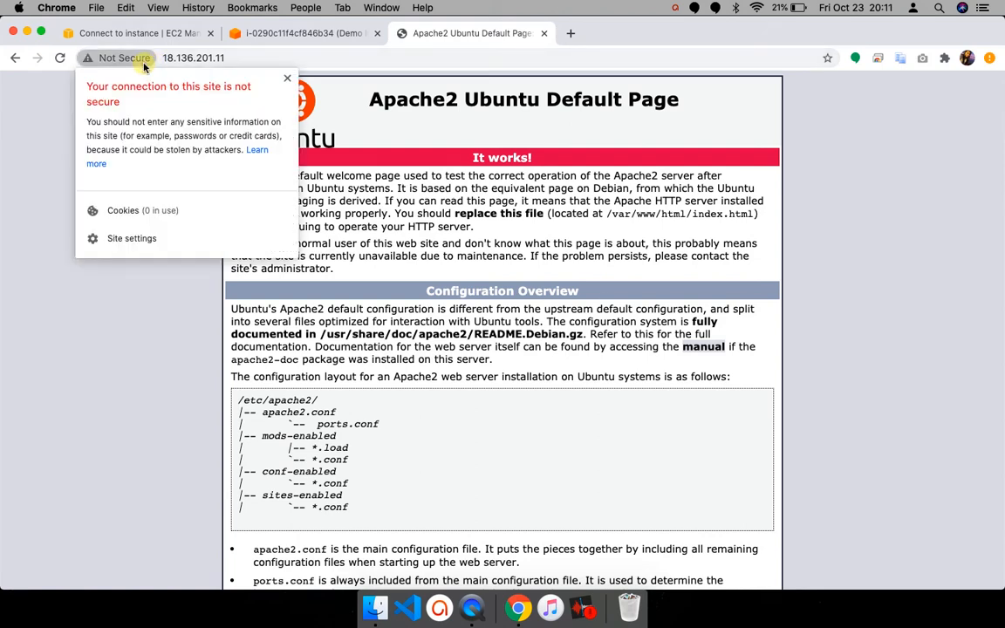
click(286, 78)
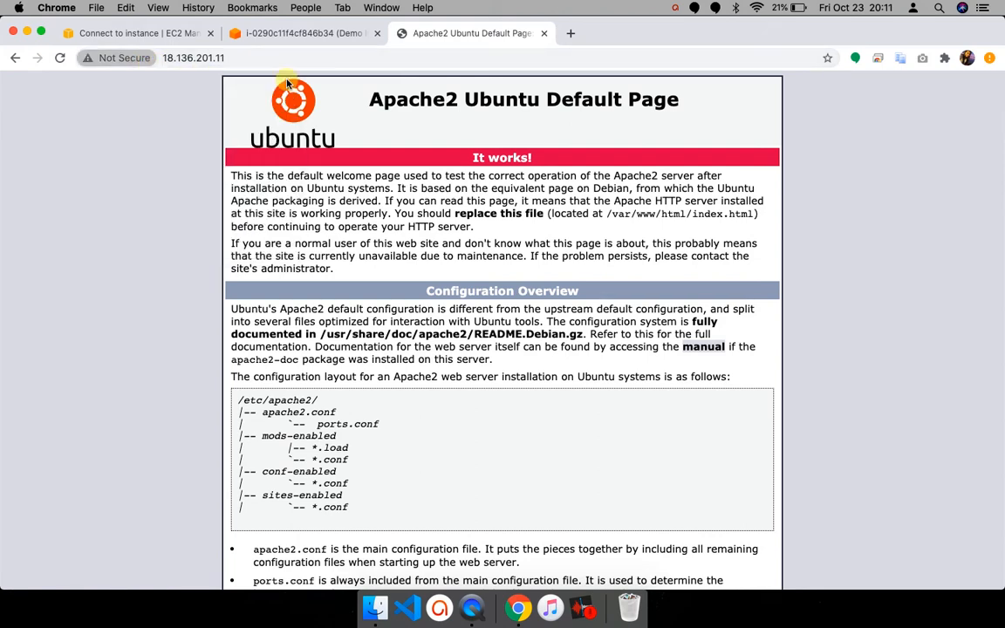
click(300, 33)
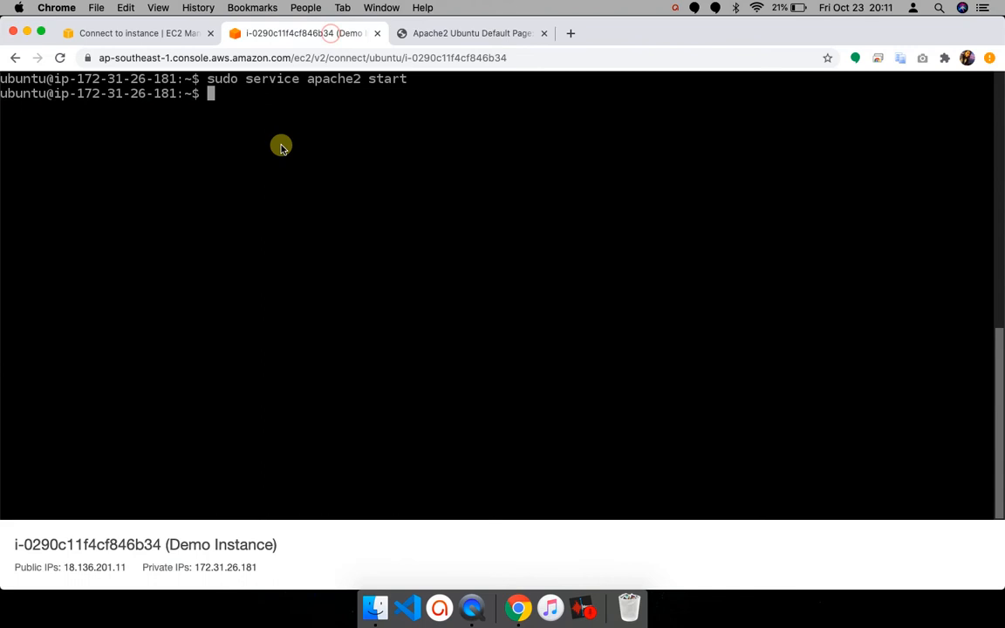
mouse_move(377, 252)
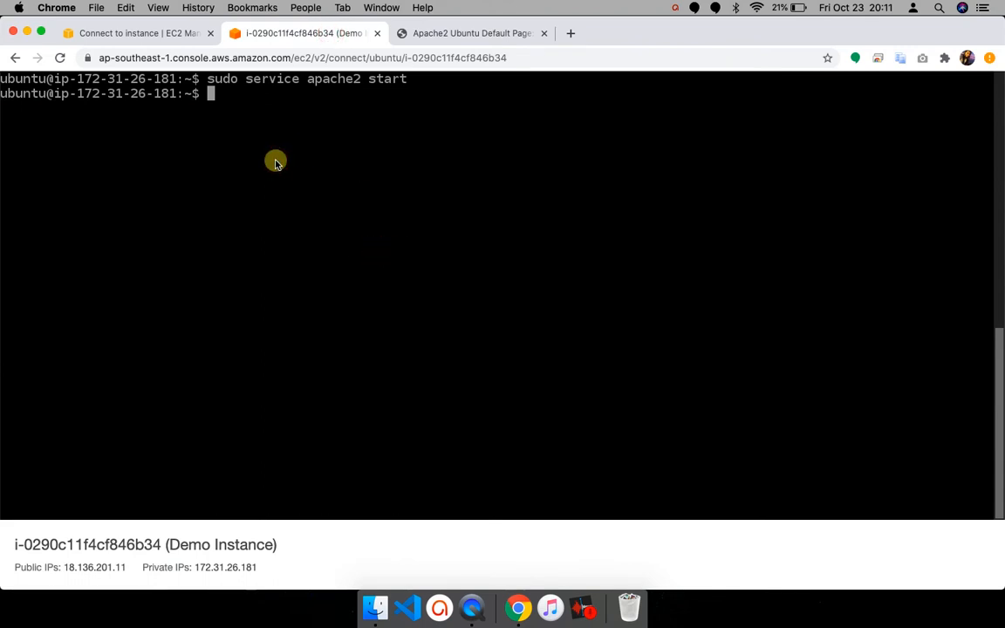
mouse_move(283, 139)
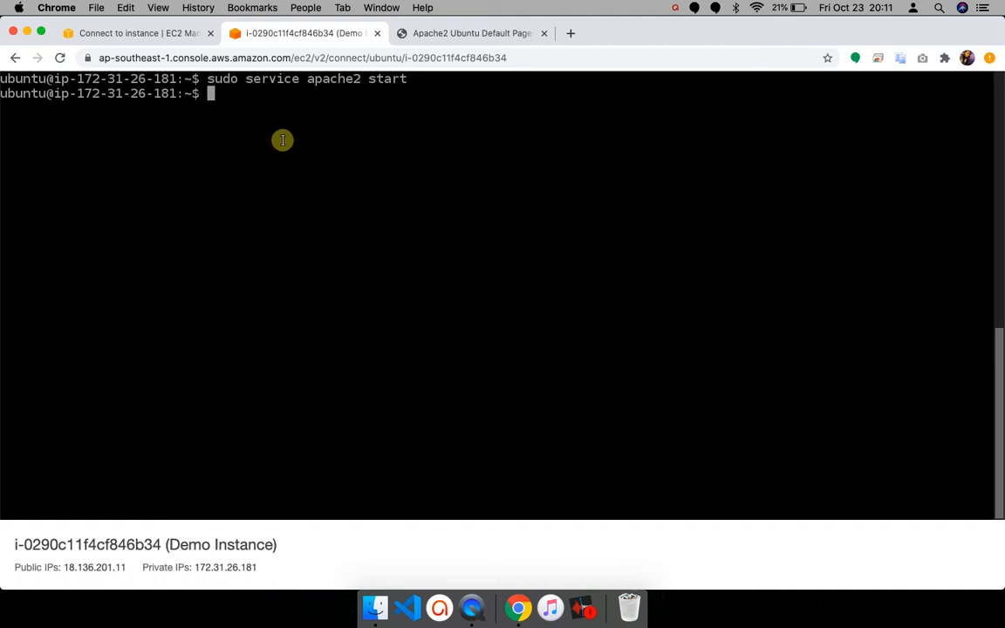
Step: Run 'sudo service apache2 stop' to halt the web server
text(sudo)
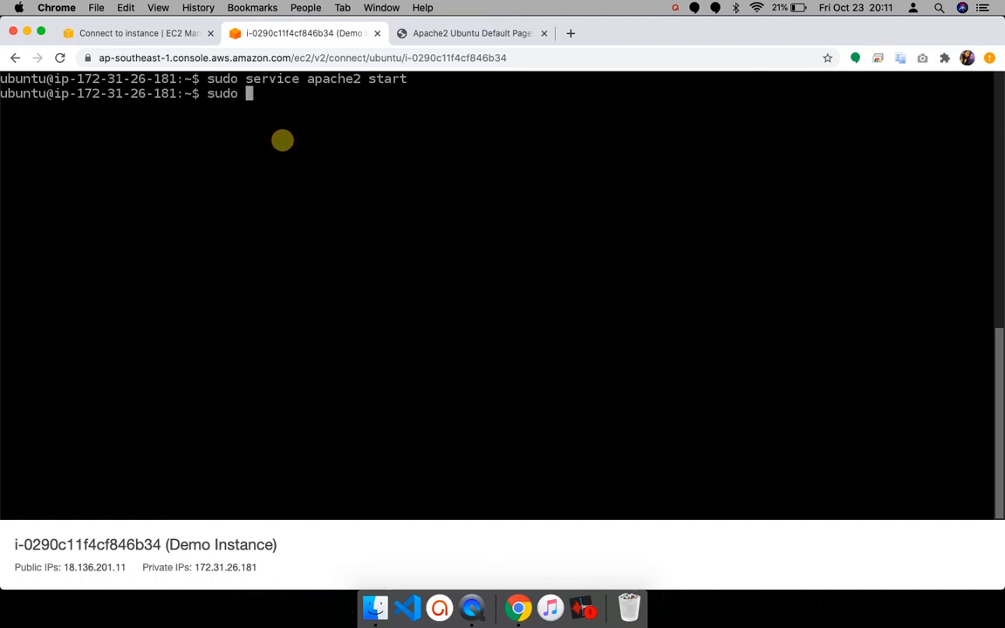
text(service a)
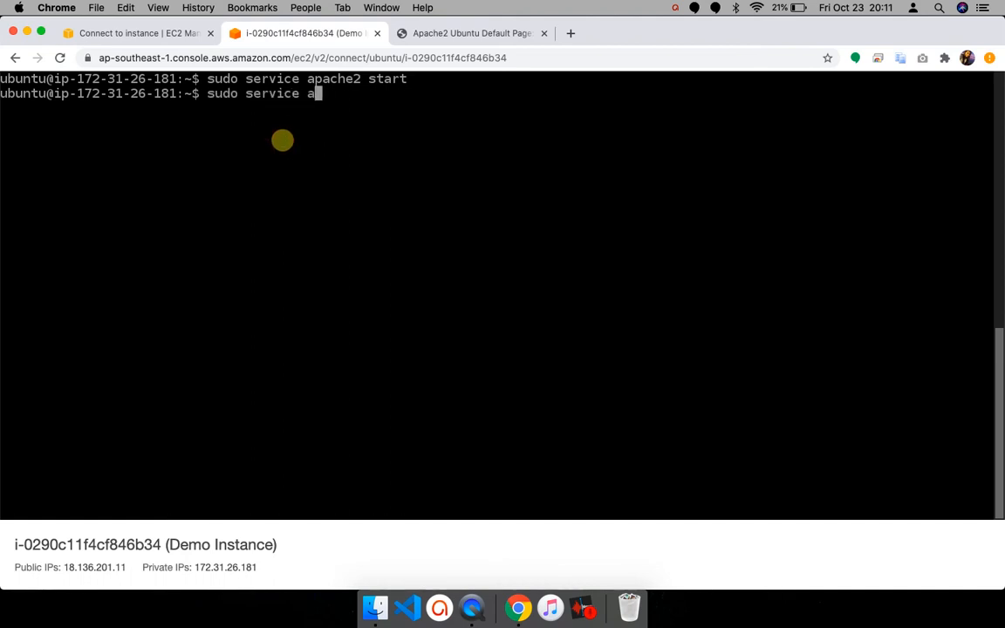
text(pache2 stop)
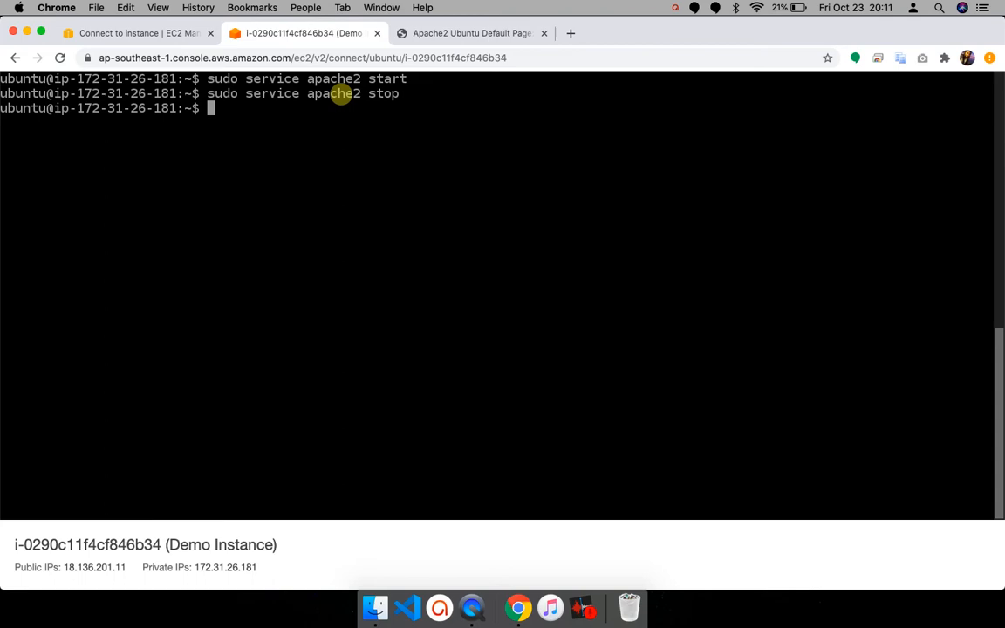
click(471, 33)
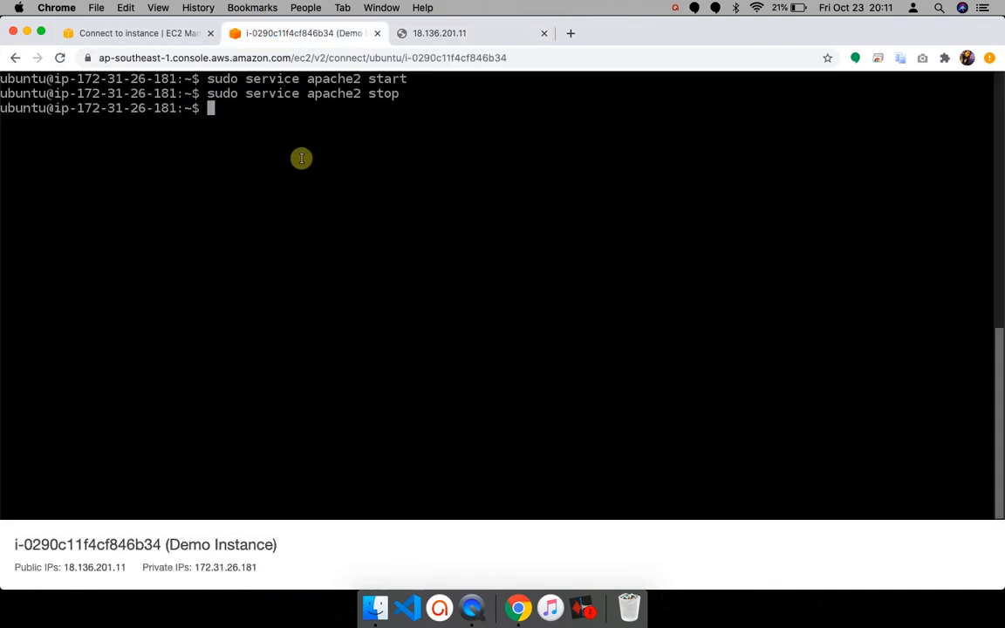
Step: Run 'sudo service apache2 restart' and check 18.136.201.11, which now refuses the connection
text(sudo service)
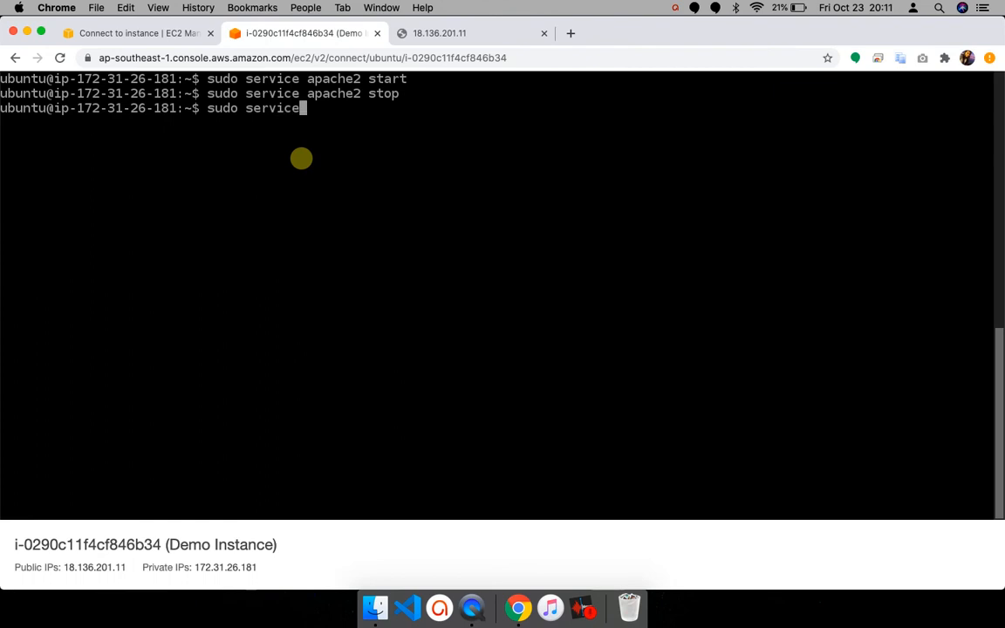
text(apache2)
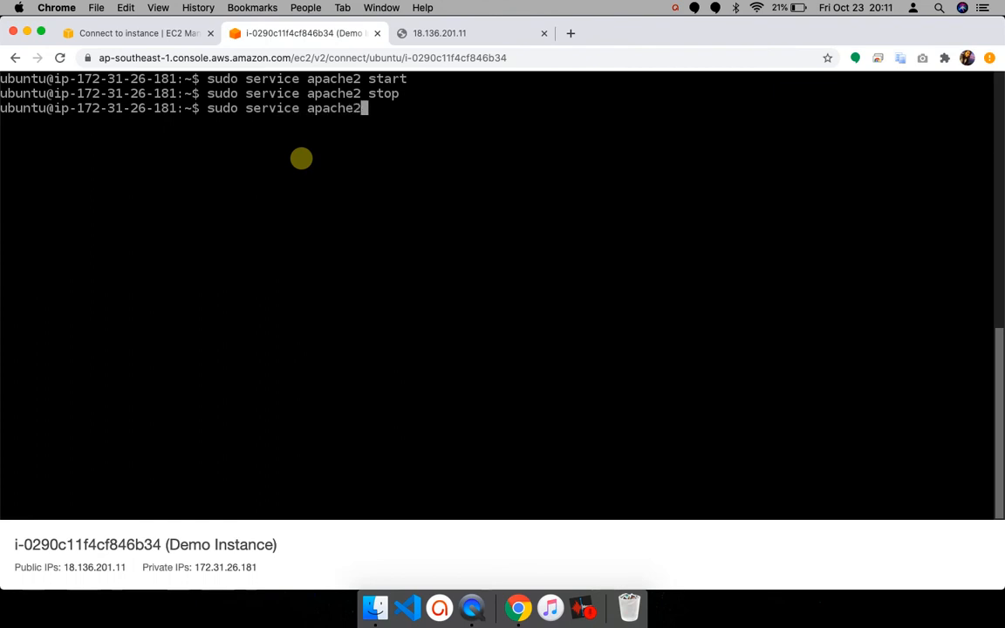
text(restart)
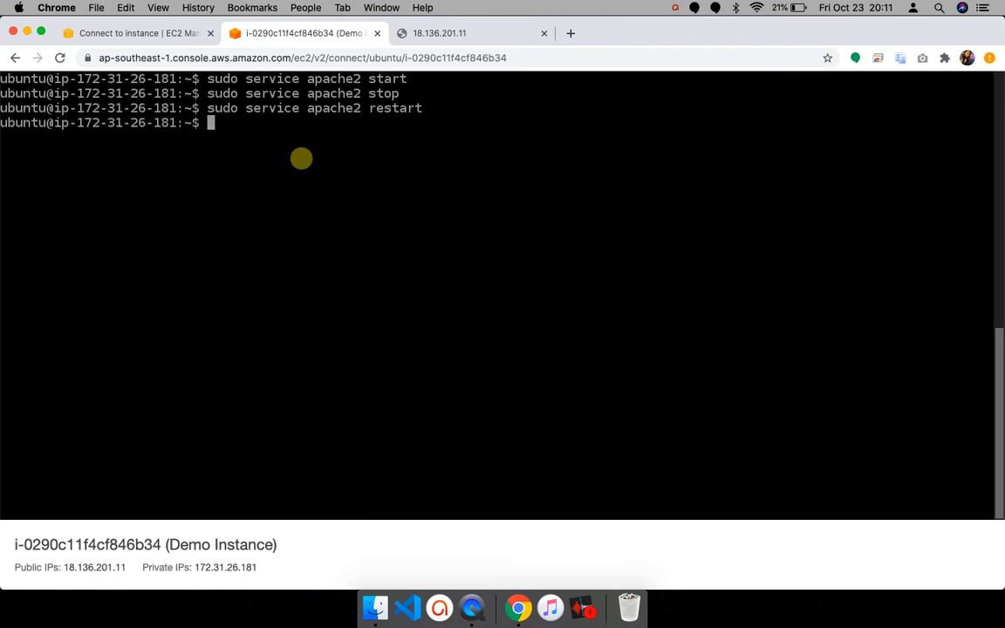
click(470, 34)
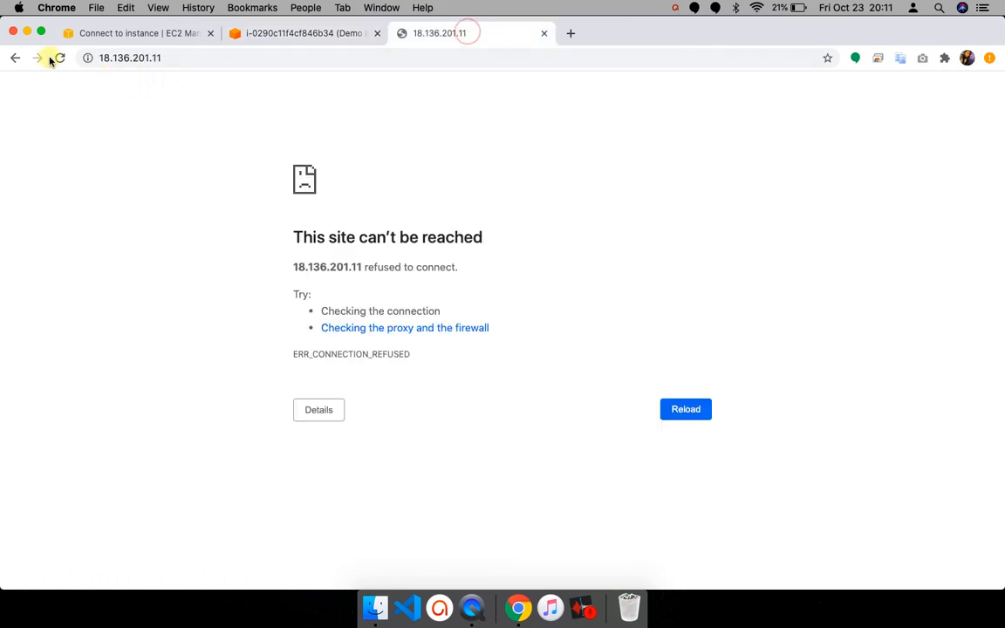